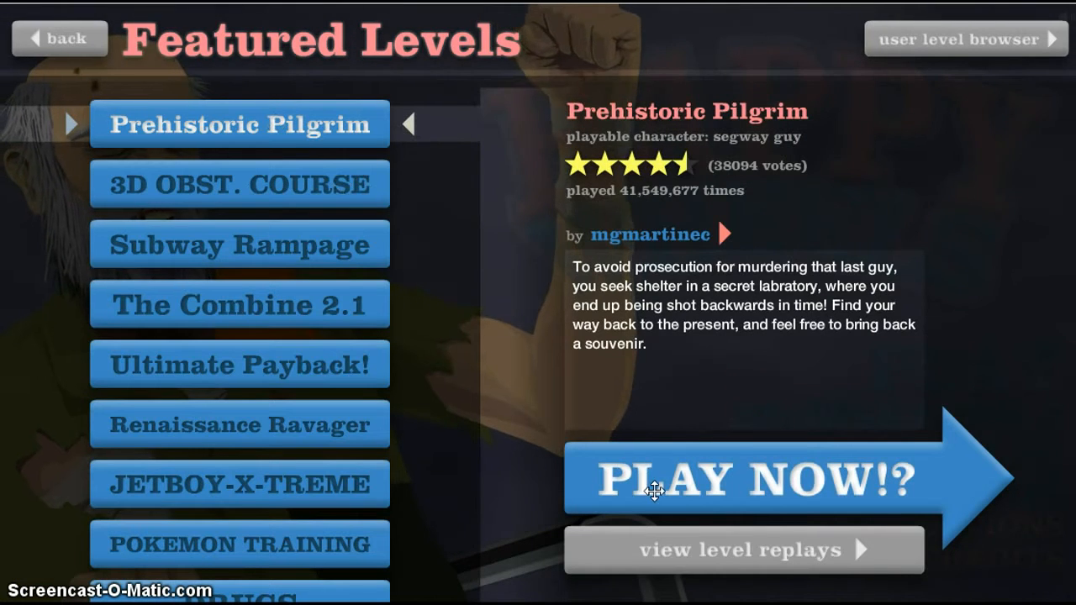
# - Launch Prehistoric Pilgrim via PLAY NOW and ride partway before pausing on the rating menu
pyautogui.click(739, 484)
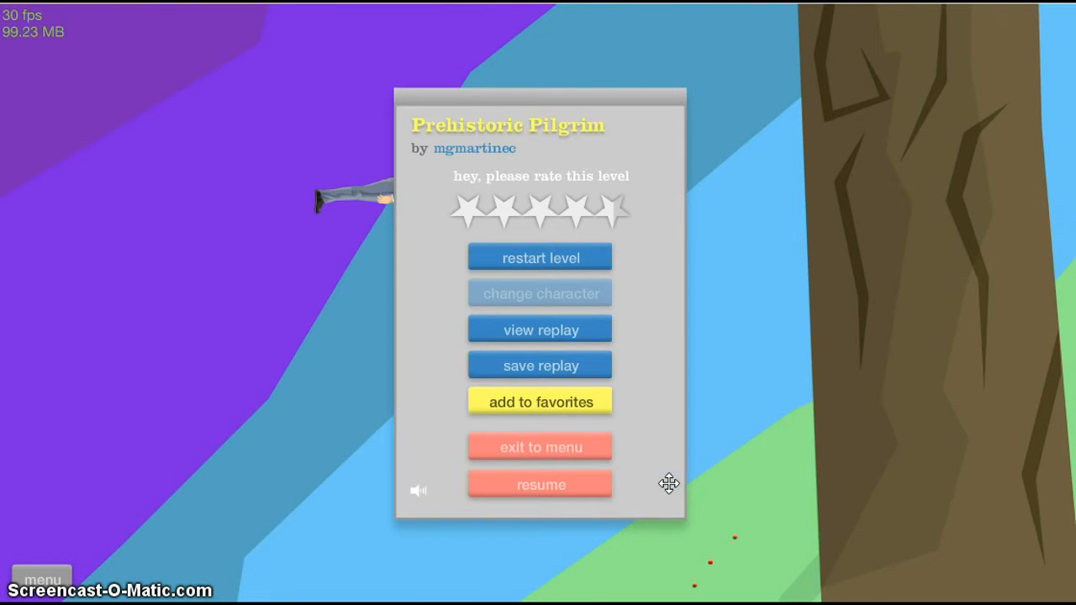
# - Resume Prehistoric Pilgrim and ride on to the dinosaur area by the stone cave, then pause
pyautogui.click(539, 485)
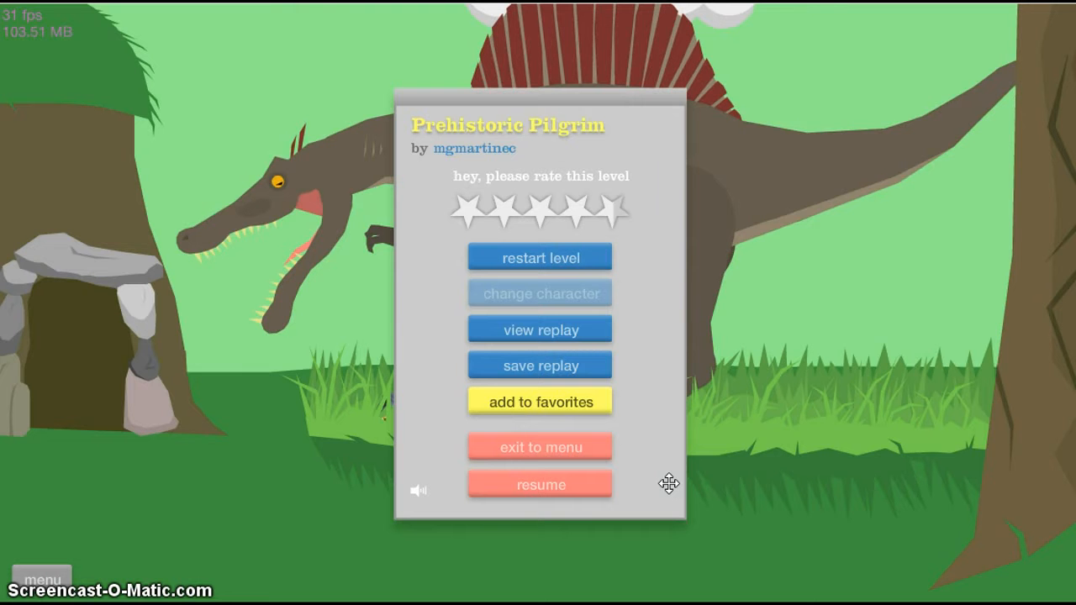
pyautogui.click(540, 484)
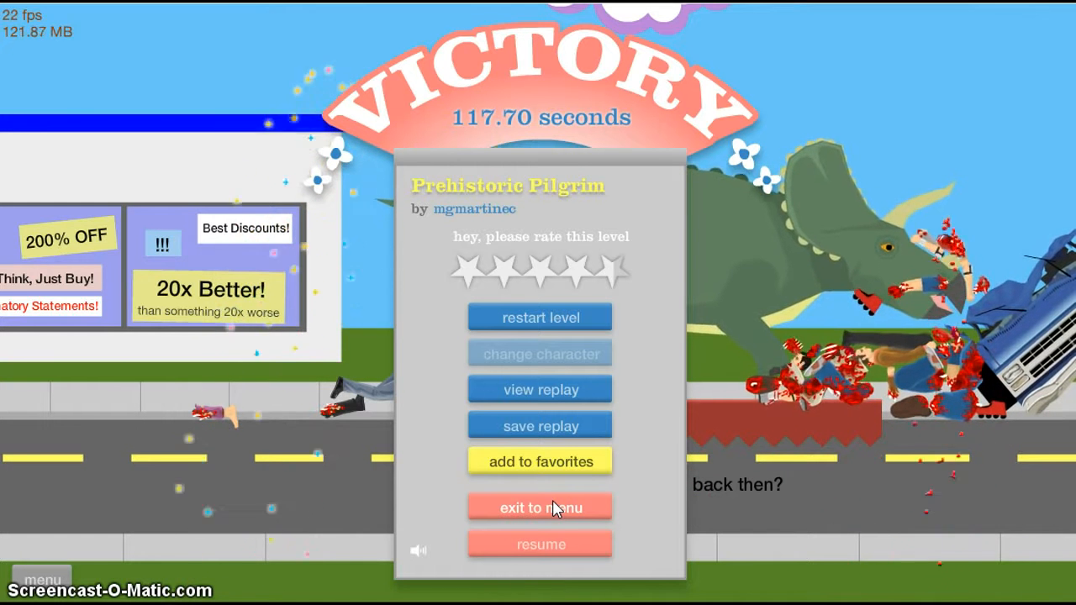
pyautogui.moveTo(545, 487)
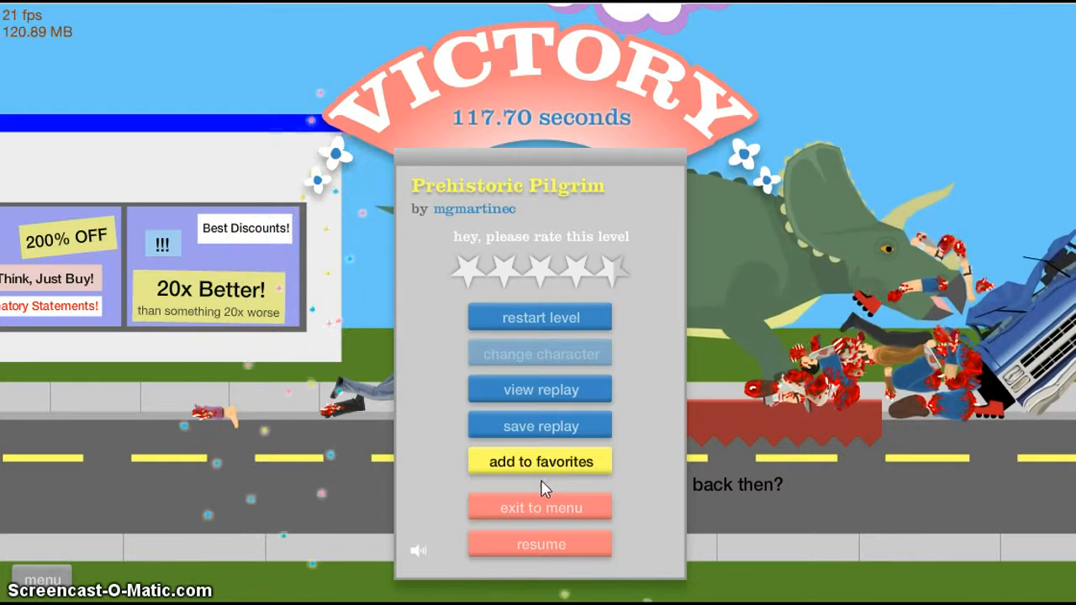
pyautogui.moveTo(540, 514)
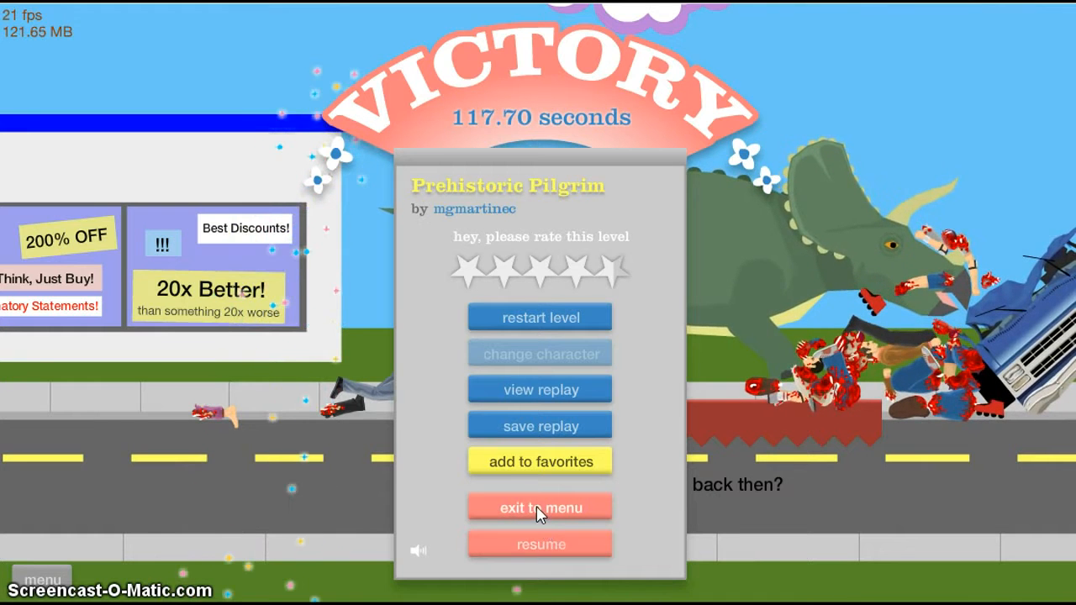
# - Exit the 117.70-second victory to Featured Levels and select 3D OBST. COURSE by Kreftus
pyautogui.click(540, 508)
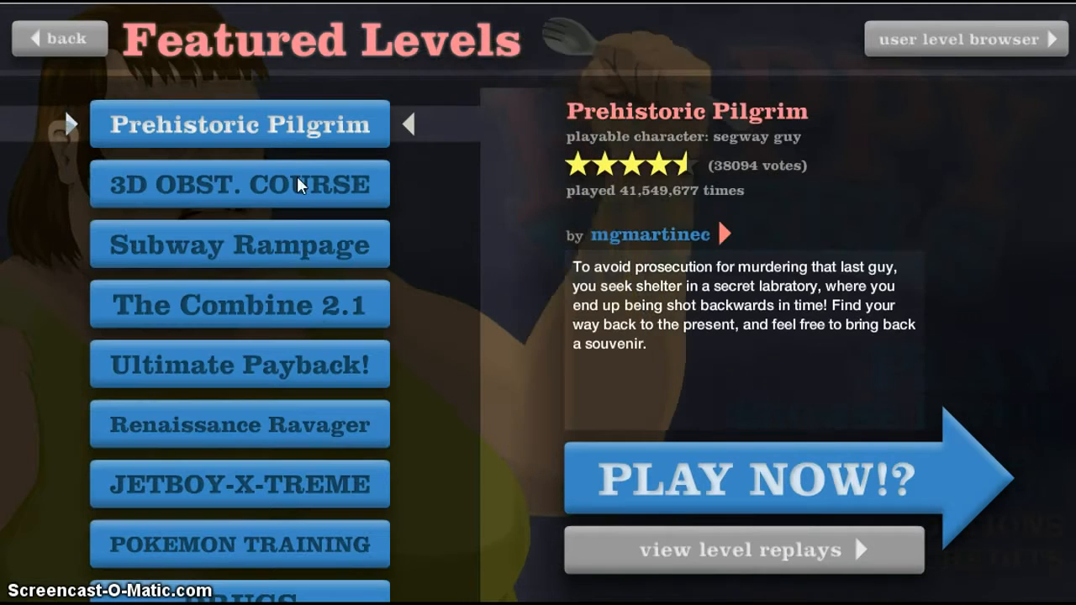
pyautogui.click(239, 183)
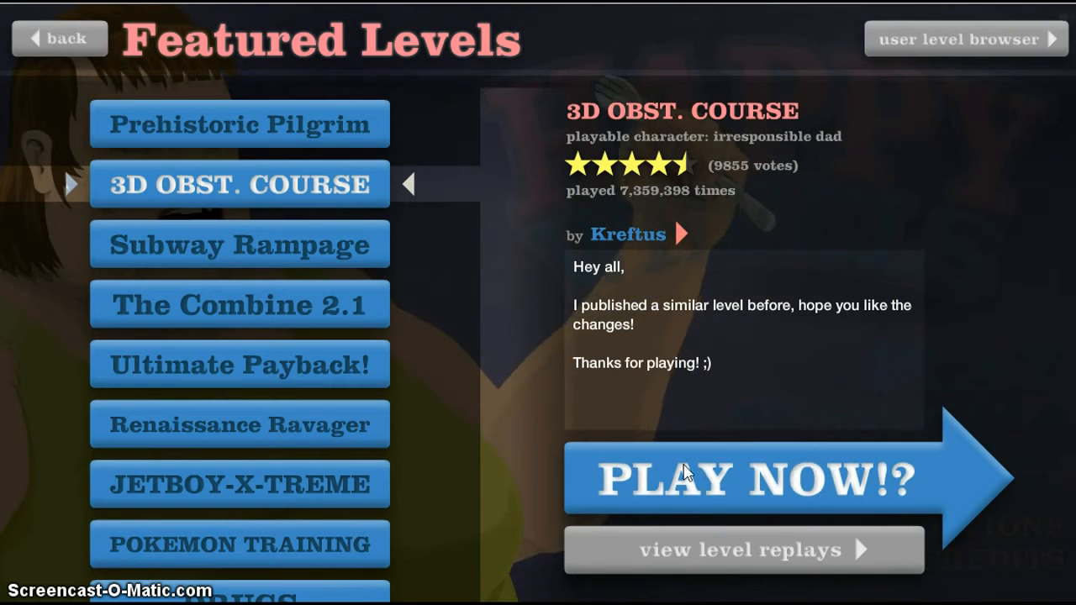
# - Run 3D OBST. COURSE to the finish for a 64.23-second Victory screen
pyautogui.click(759, 481)
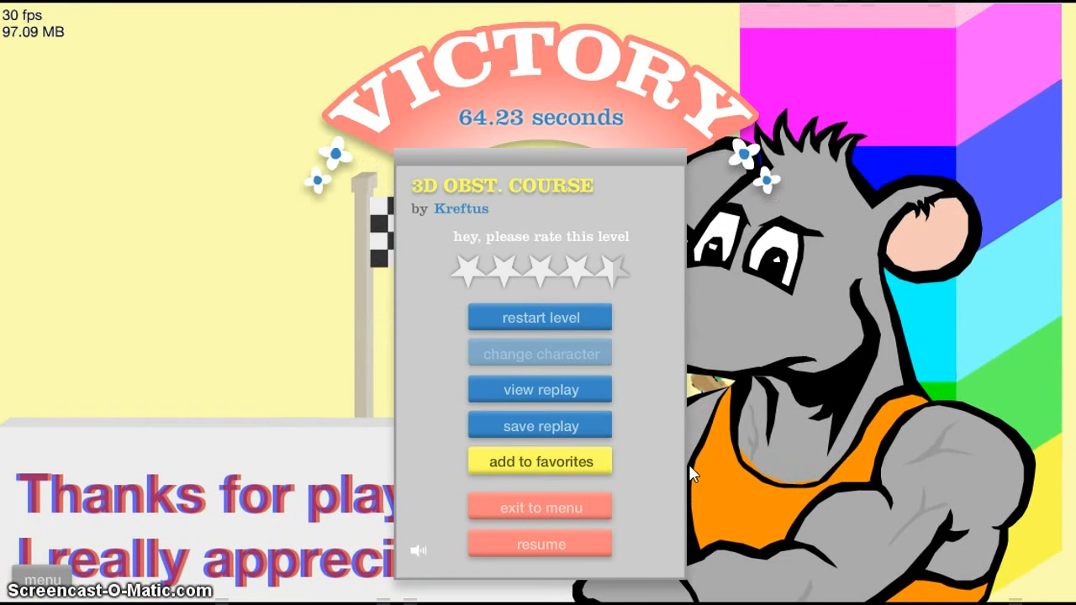
pyautogui.moveTo(538, 427)
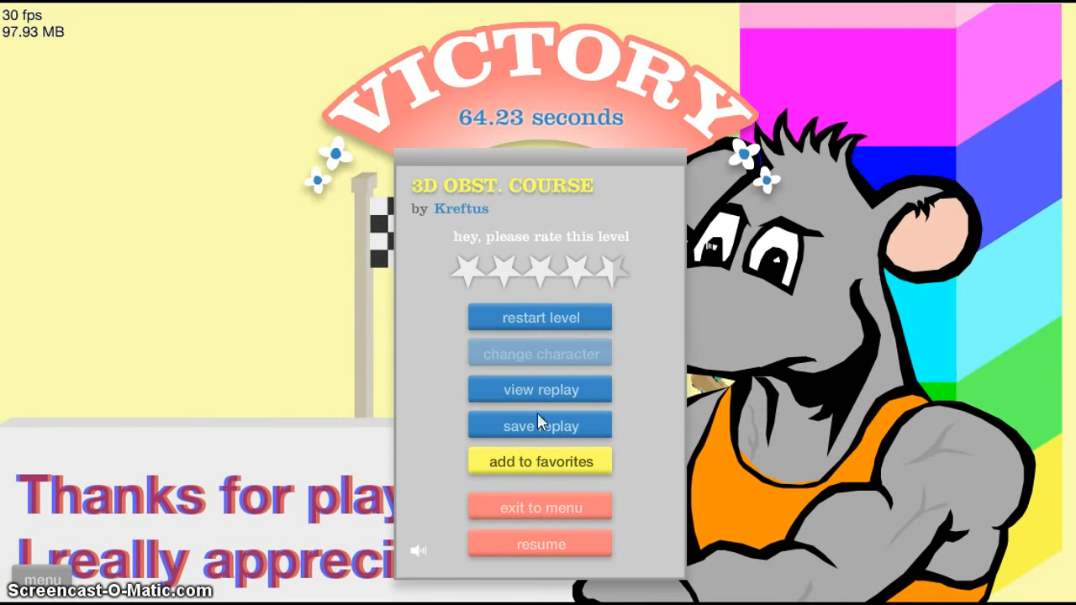
pyautogui.click(539, 506)
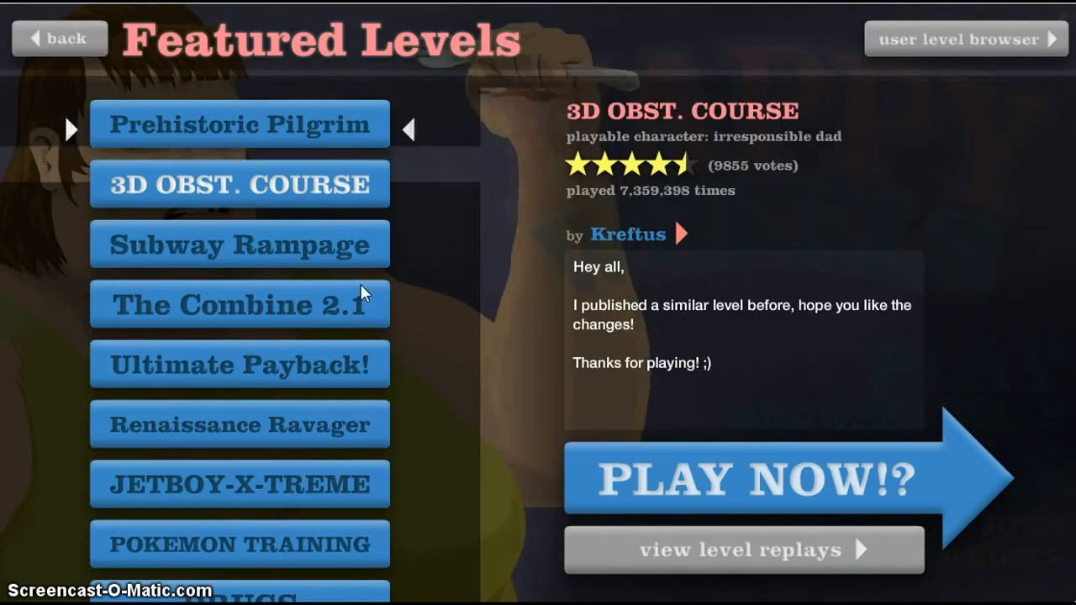
pyautogui.click(238, 244)
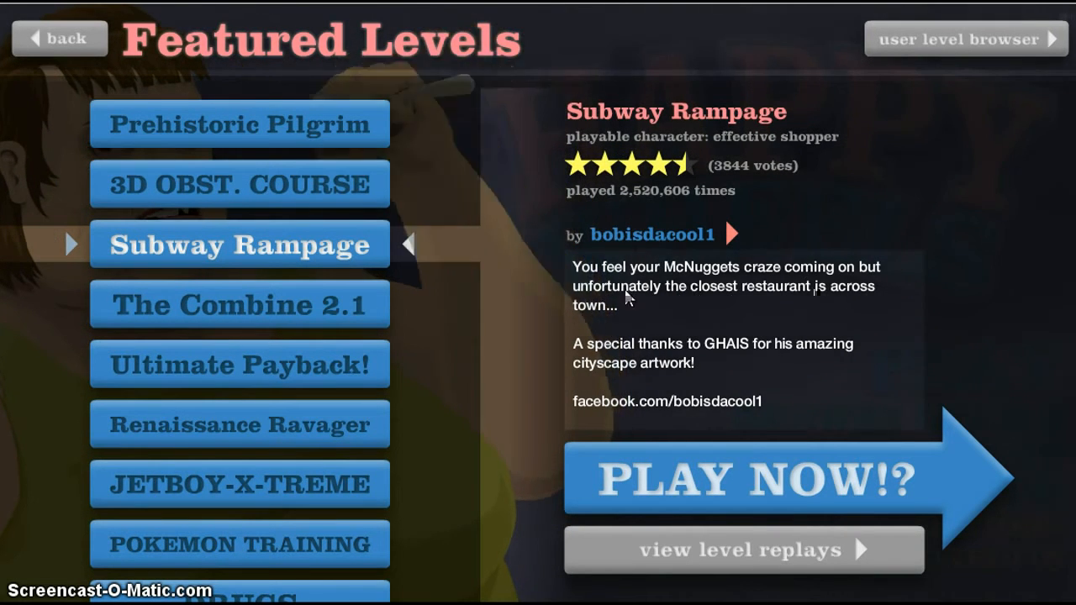
pyautogui.moveTo(714, 316)
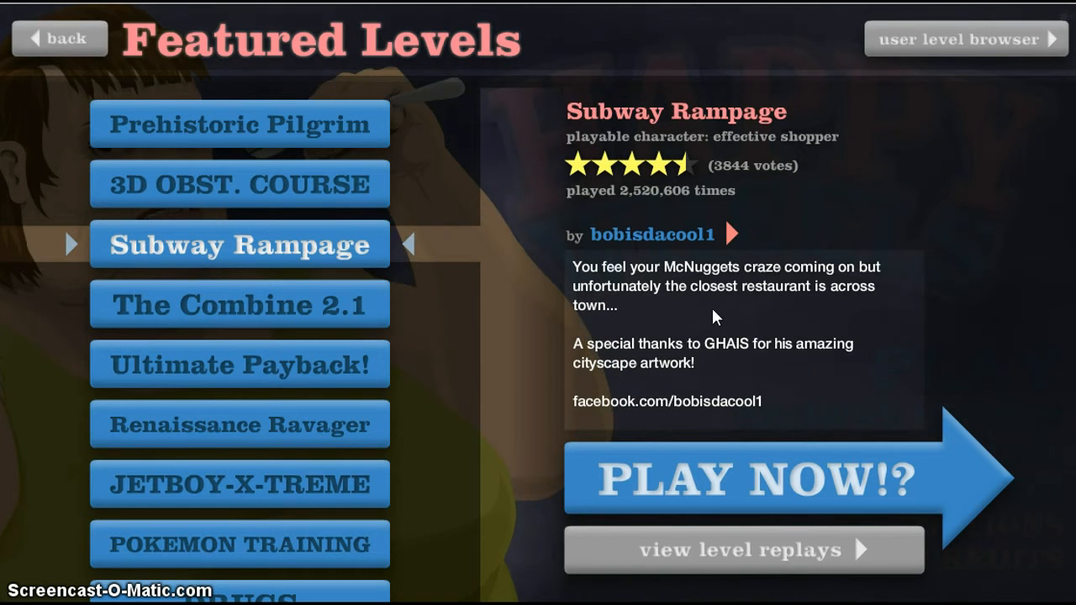
pyautogui.moveTo(608, 346)
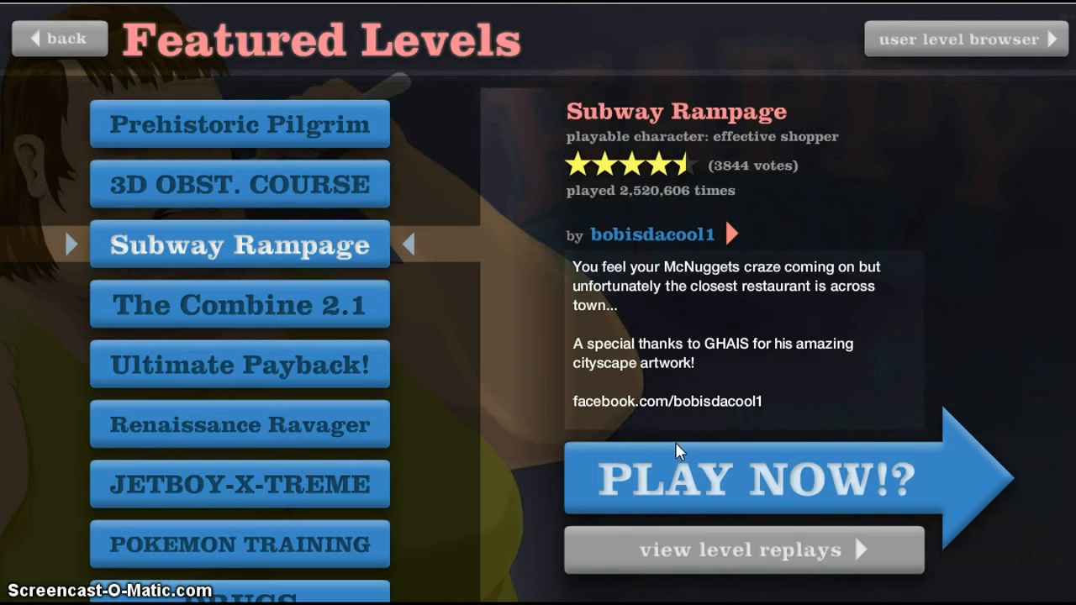
# - Start Subway Rampage with Space and complete it for a 34.97-second Victory
pyautogui.click(751, 481)
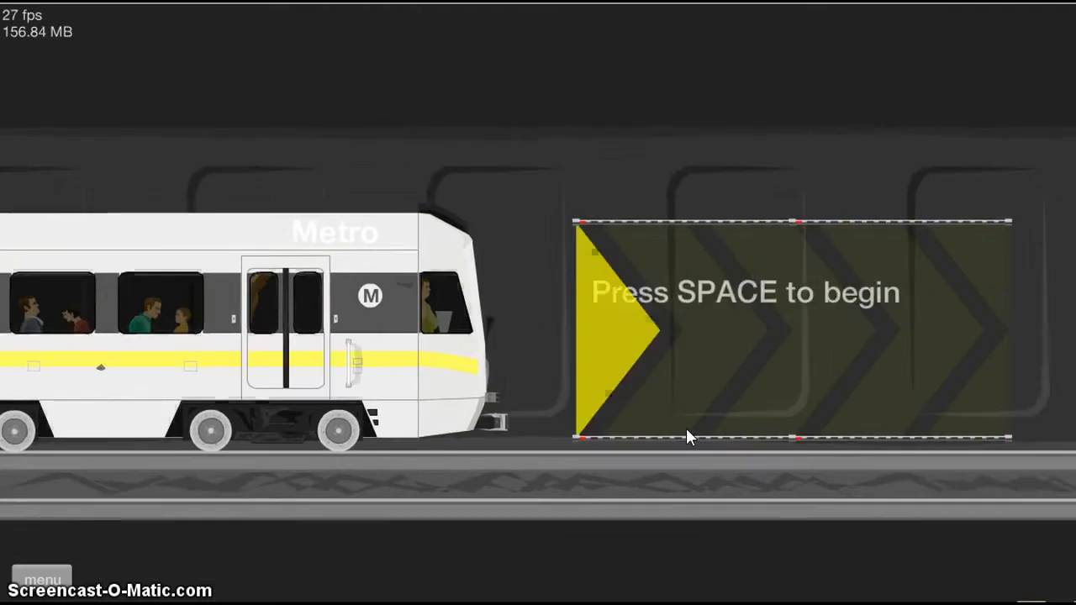
pyautogui.press('space')
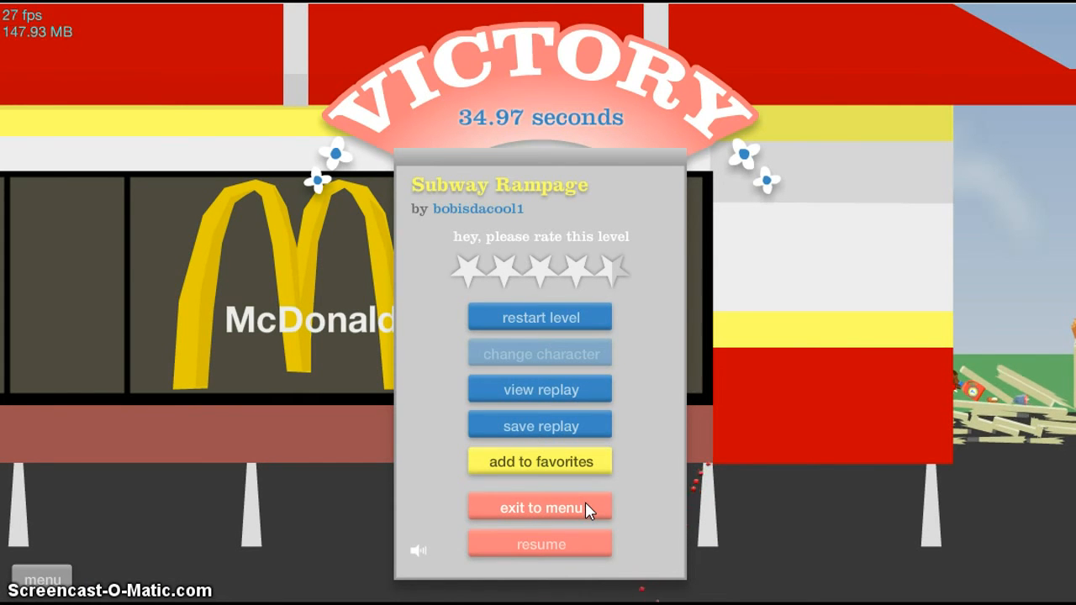
# - Exit to the menu and select The Combine 2.1 by PLT in Featured Levels
pyautogui.click(539, 507)
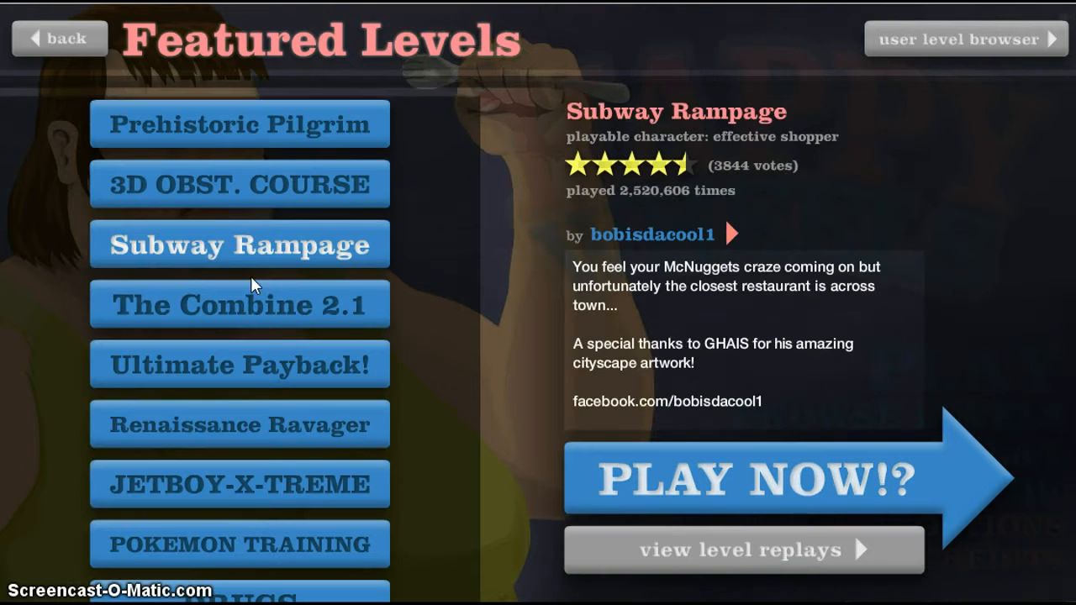
pyautogui.click(239, 306)
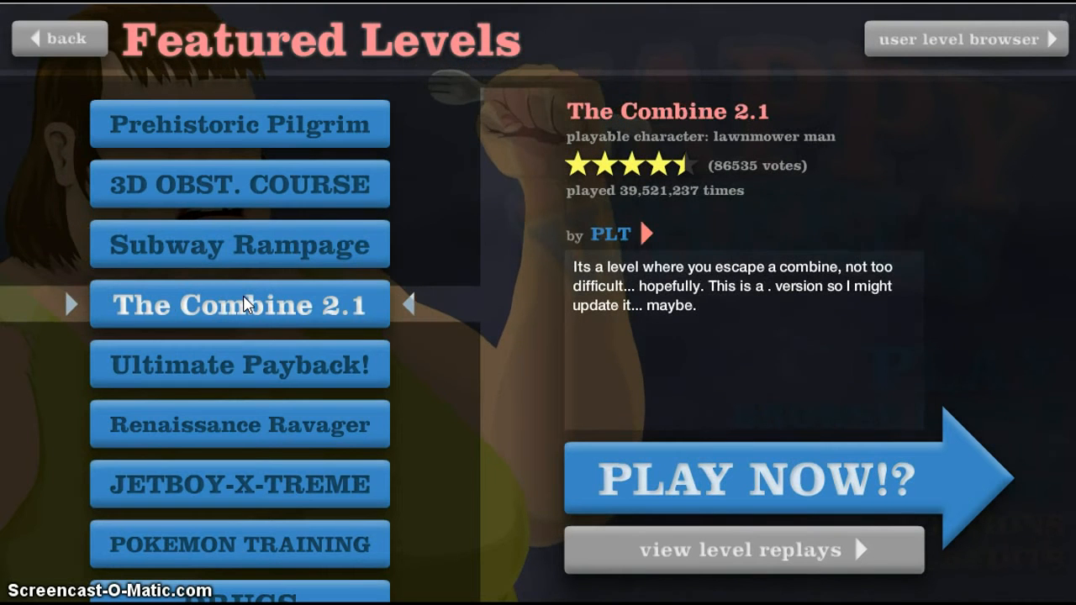
pyautogui.scroll(-3)
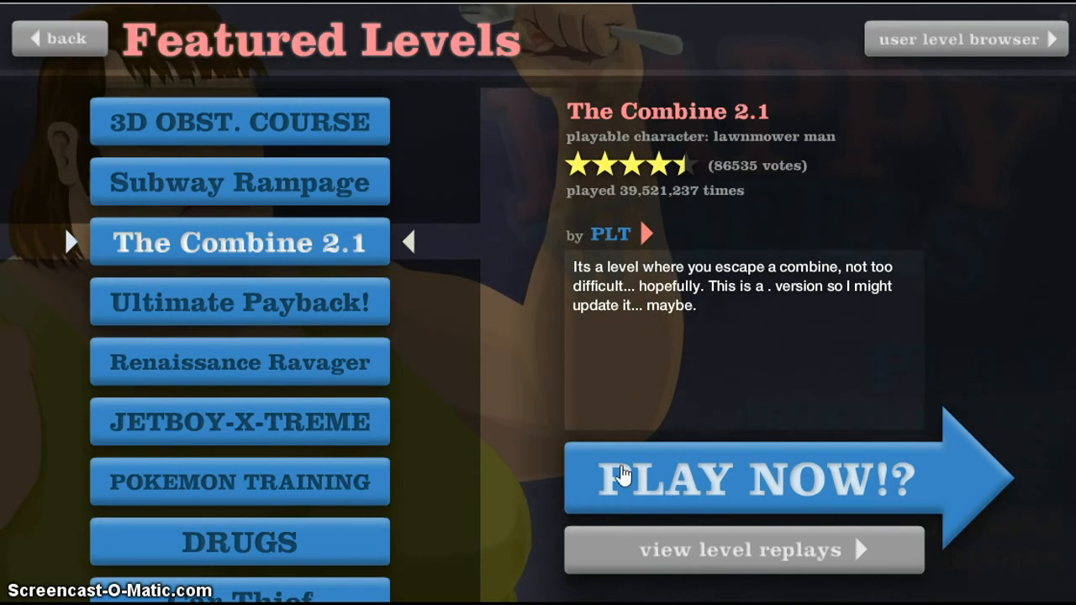
# - Run The Combine 2.1 to the finish for a 19.17-second Victory
pyautogui.click(743, 481)
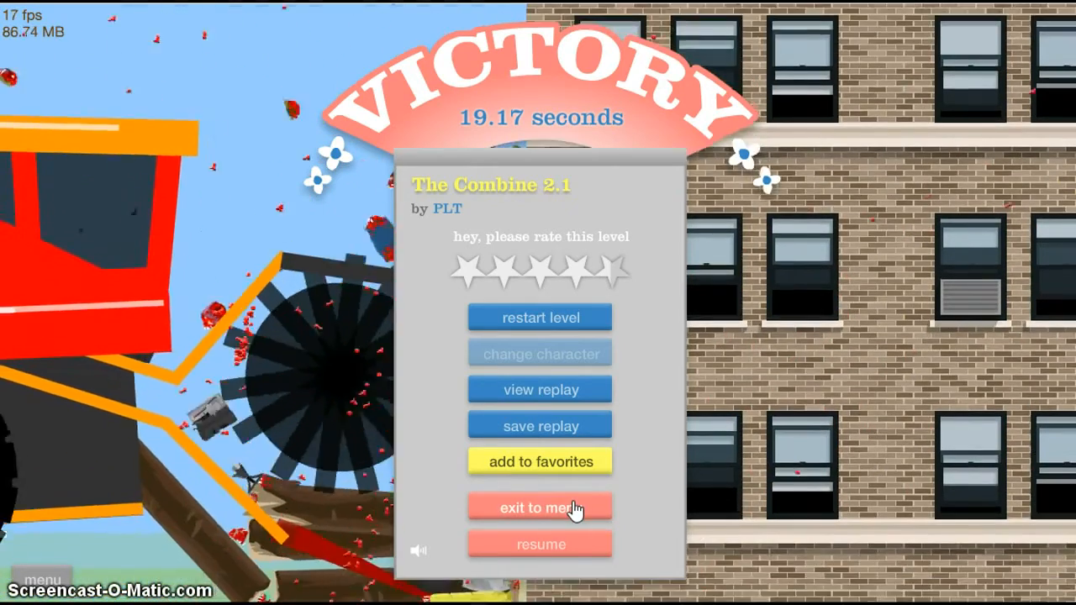
# - Exit the Victory panel back to Featured Levels with The Combine 2.1 still selected
pyautogui.click(539, 506)
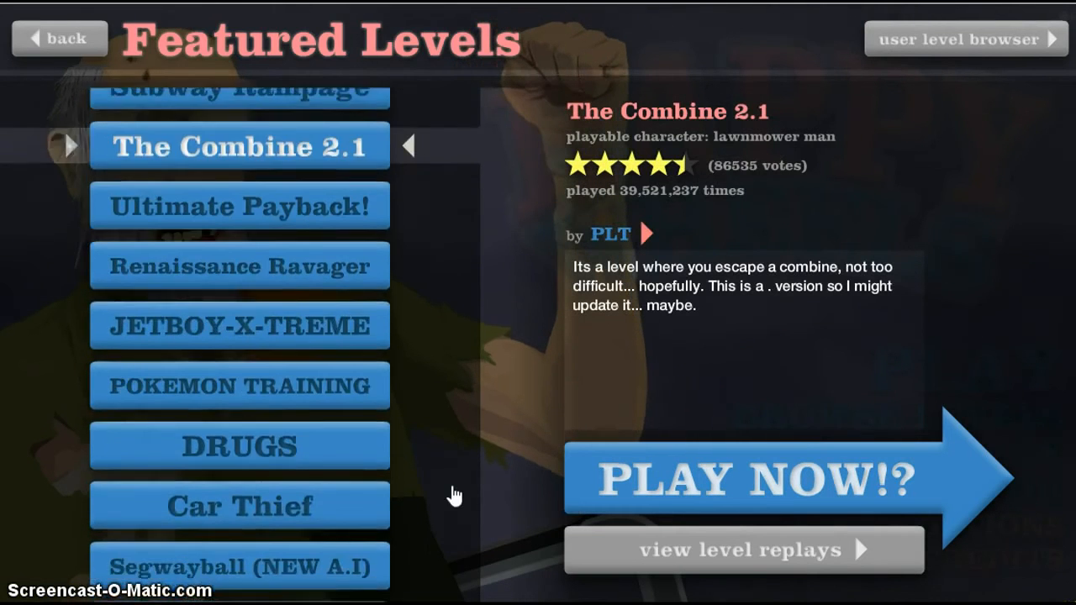
pyautogui.scroll(-3)
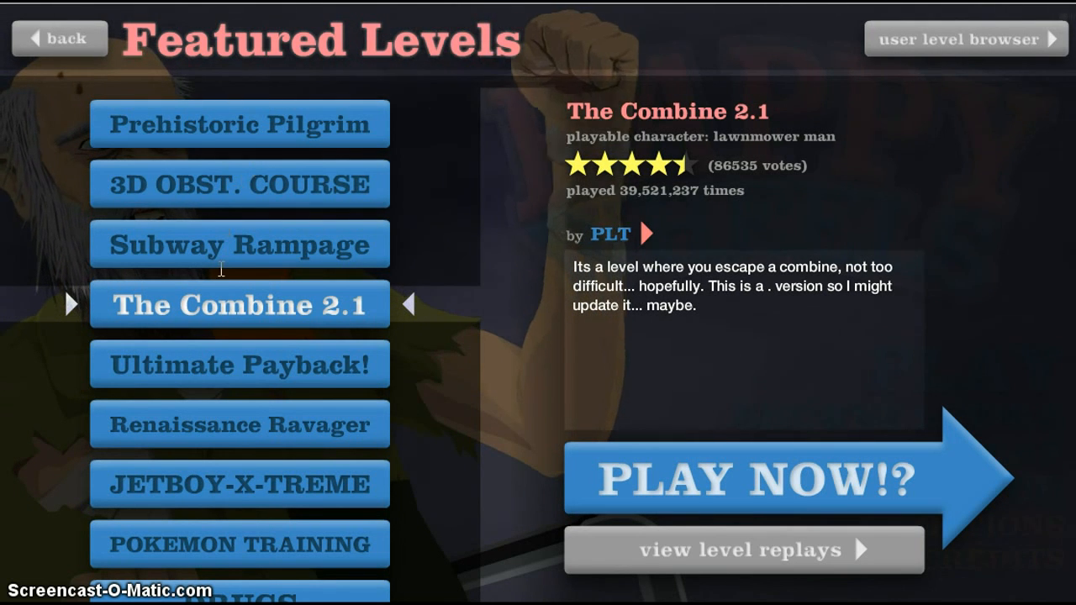
pyautogui.scroll(-3)
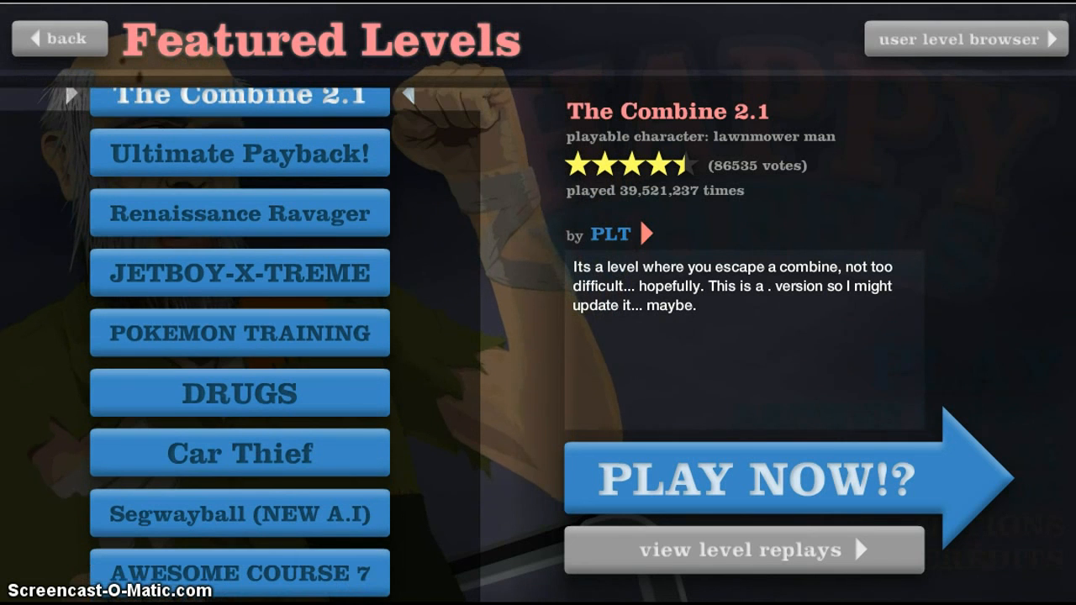